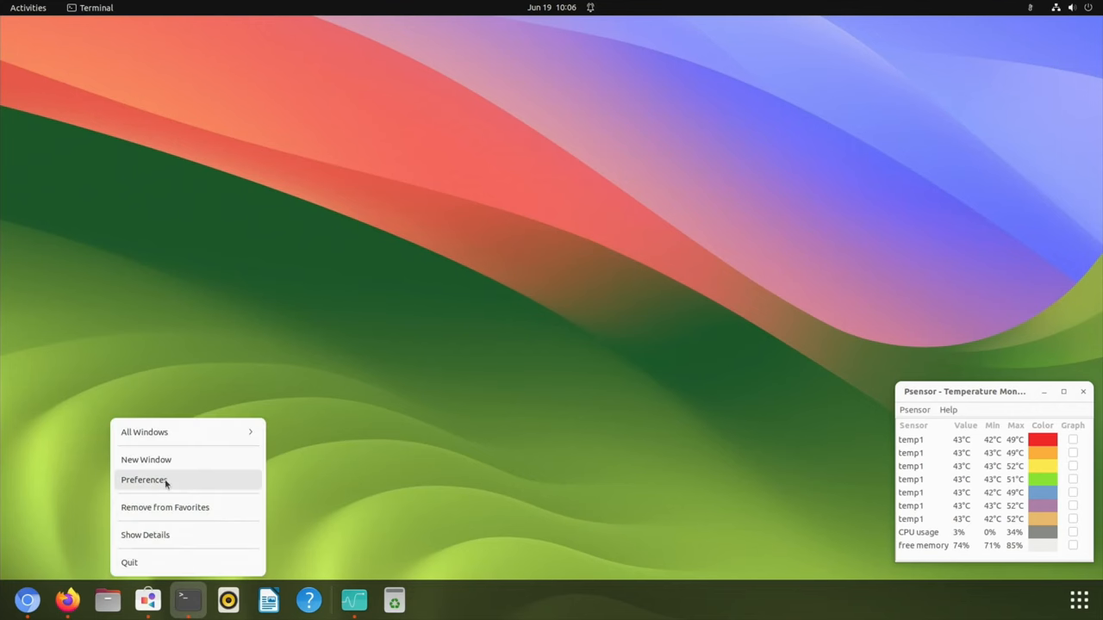
# Open a new centred terminal window and run neofetch to show the Orange Pi 5 Plus details.
pyautogui.click(147, 459)
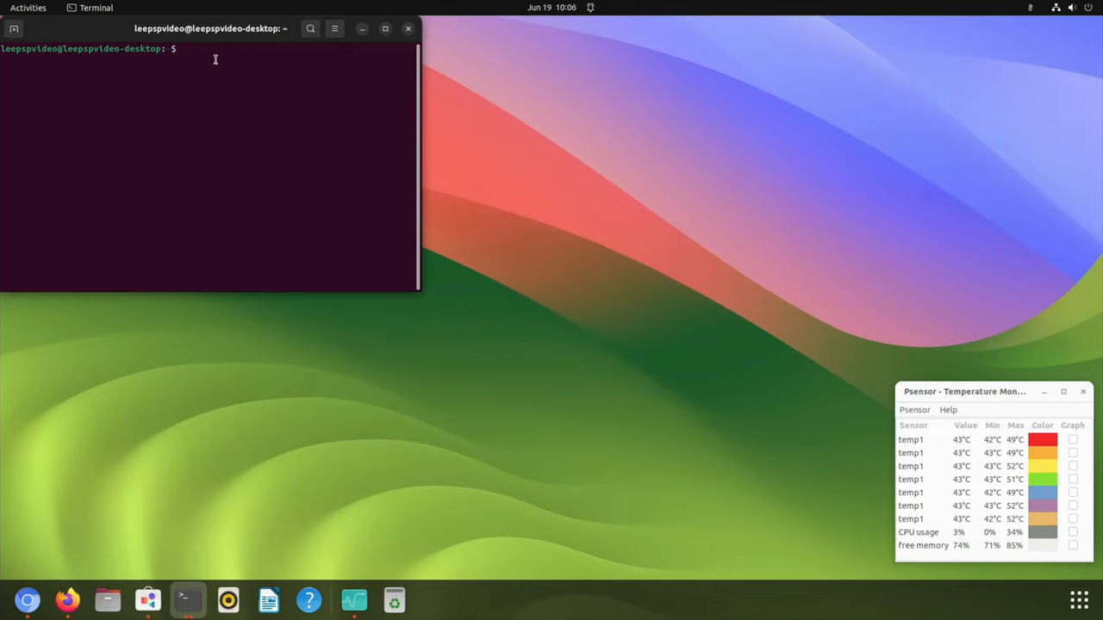
pyautogui.moveTo(211, 29); pyautogui.dragTo(379, 141)
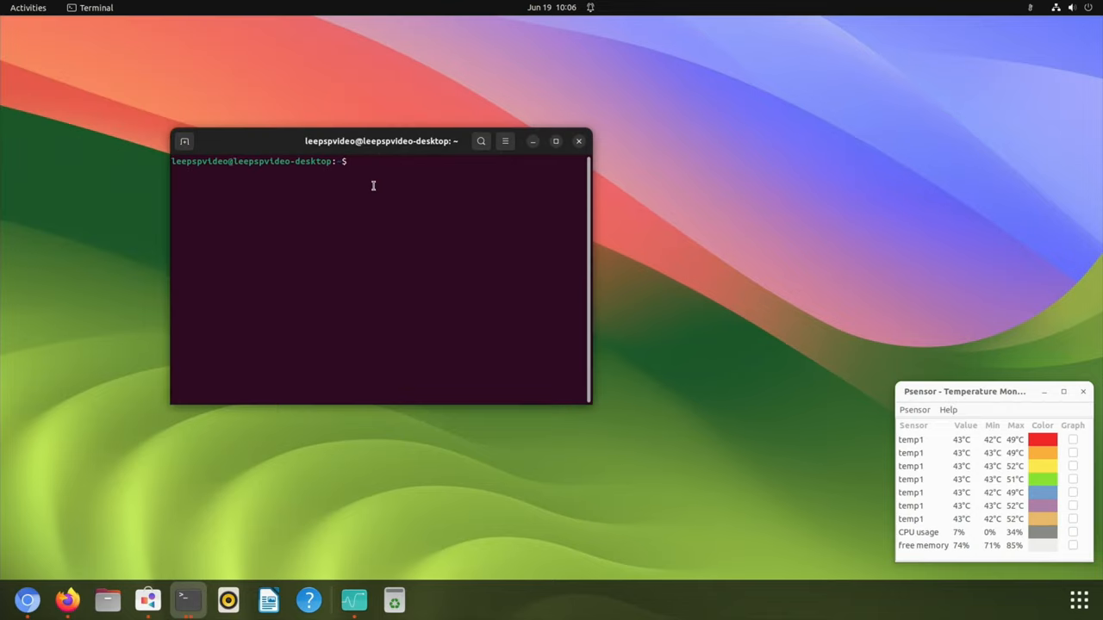
pyautogui.write('neofetch')
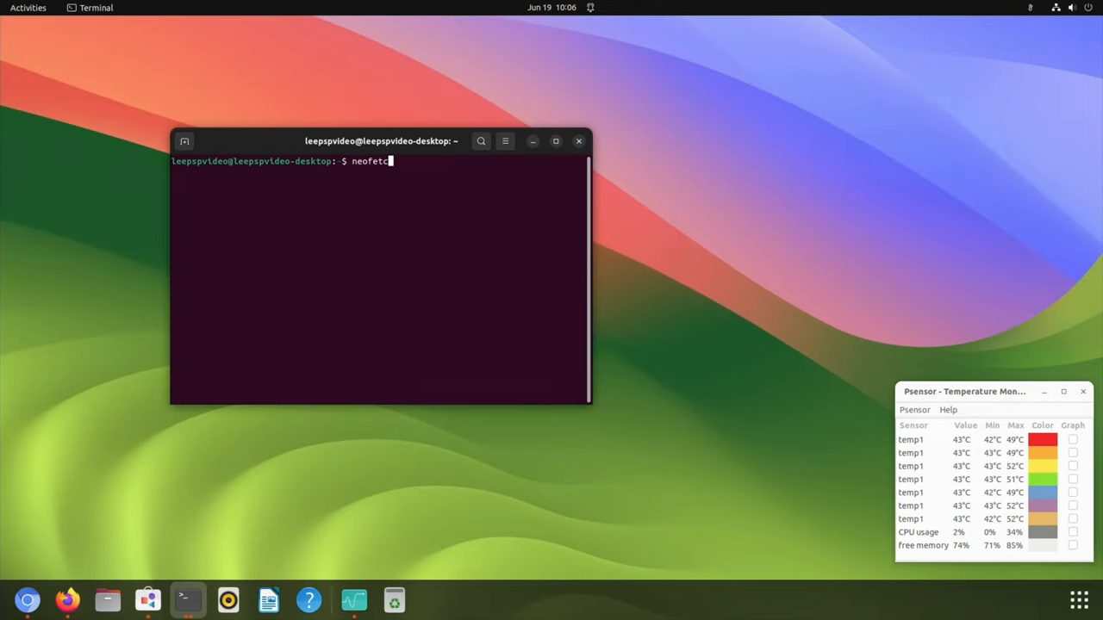
pyautogui.press('Return')
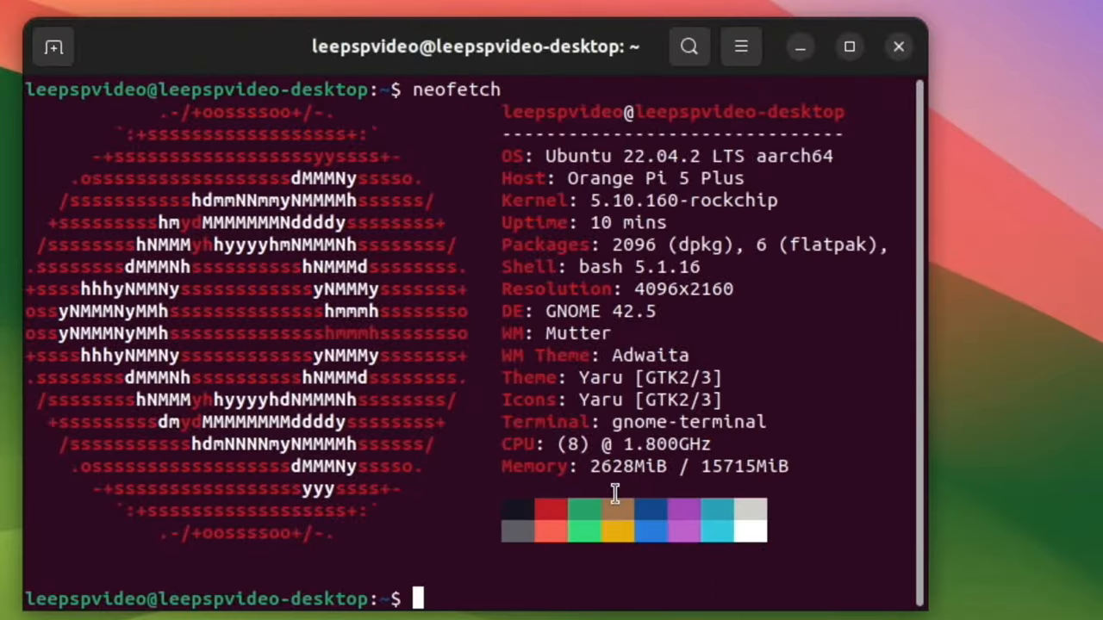
pyautogui.moveTo(765, 470)
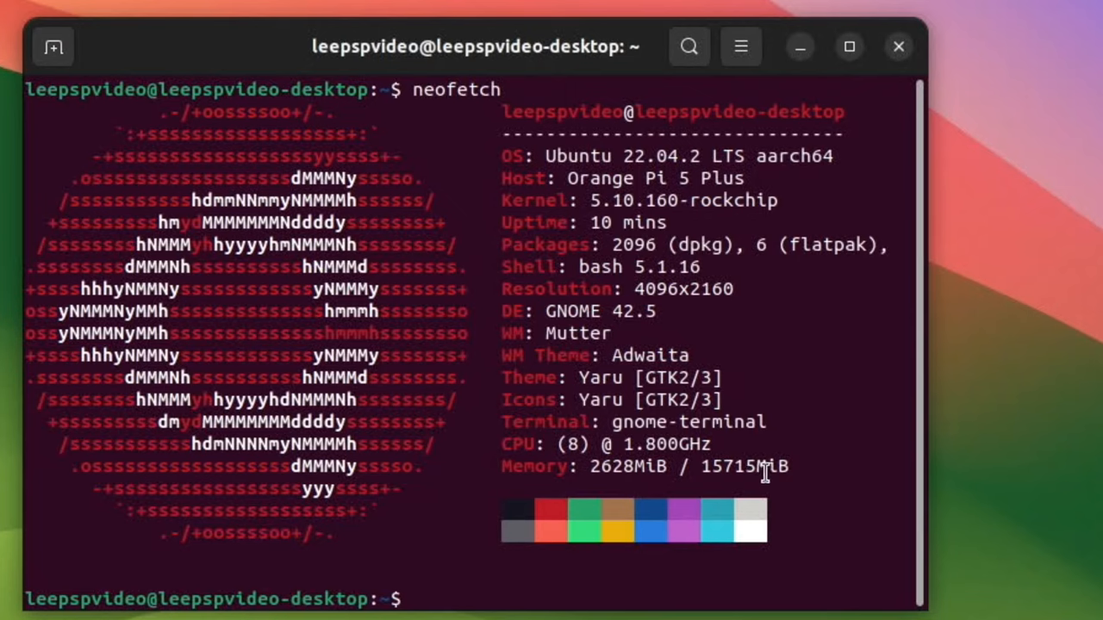
pyautogui.moveTo(766, 461)
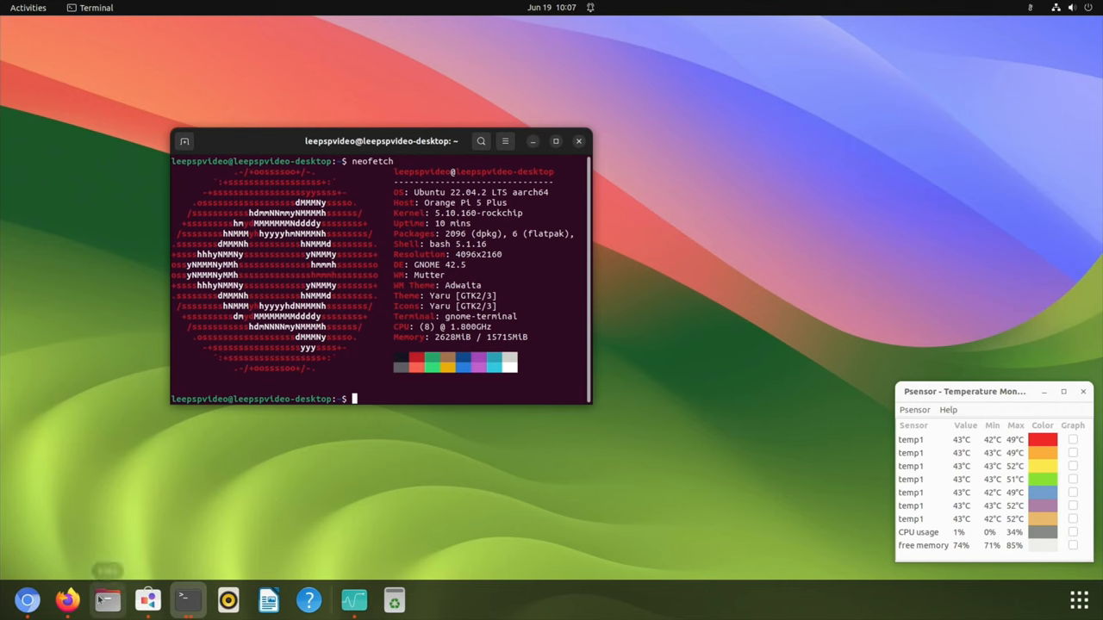
# View the Computer root filesystem (108 GB free) in Files, then bring up GParted's software page.
pyautogui.click(107, 599)
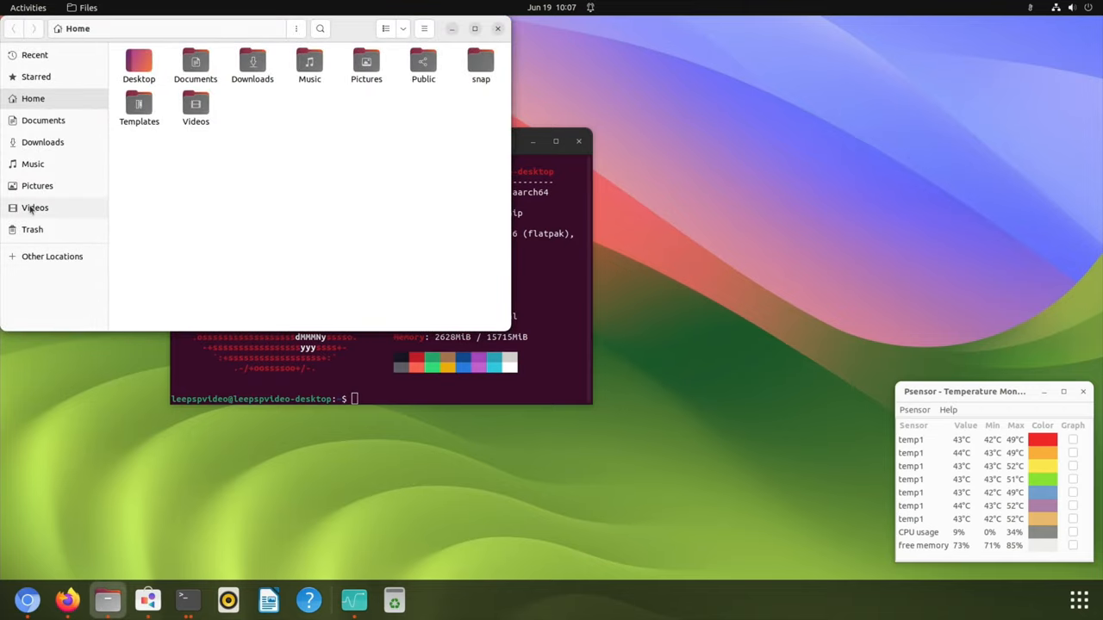
pyautogui.click(51, 255)
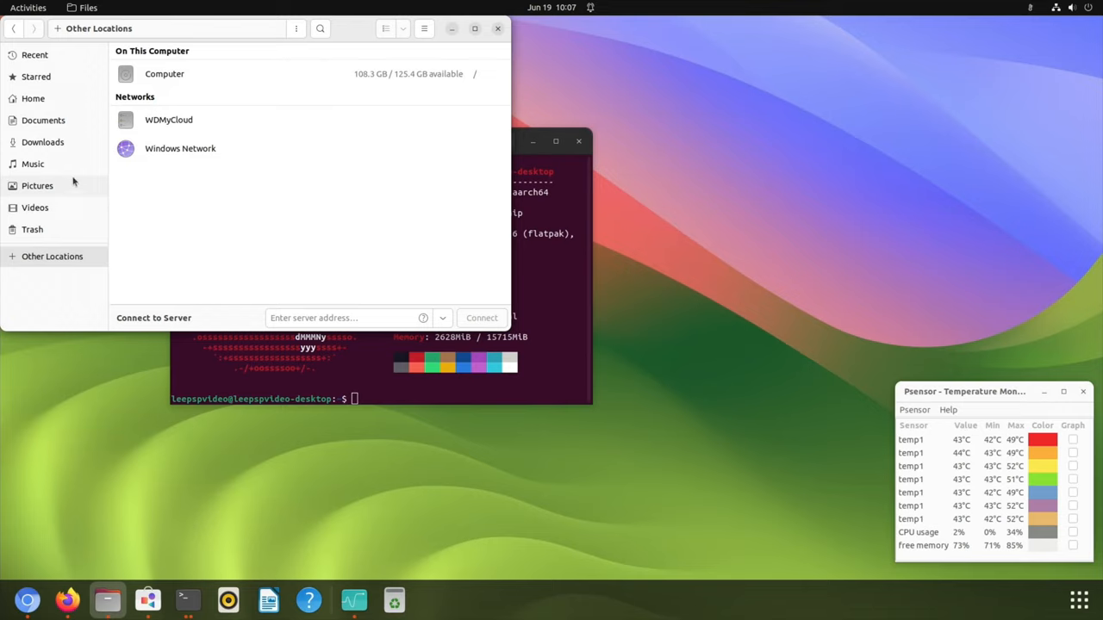
pyautogui.doubleClick(163, 73)
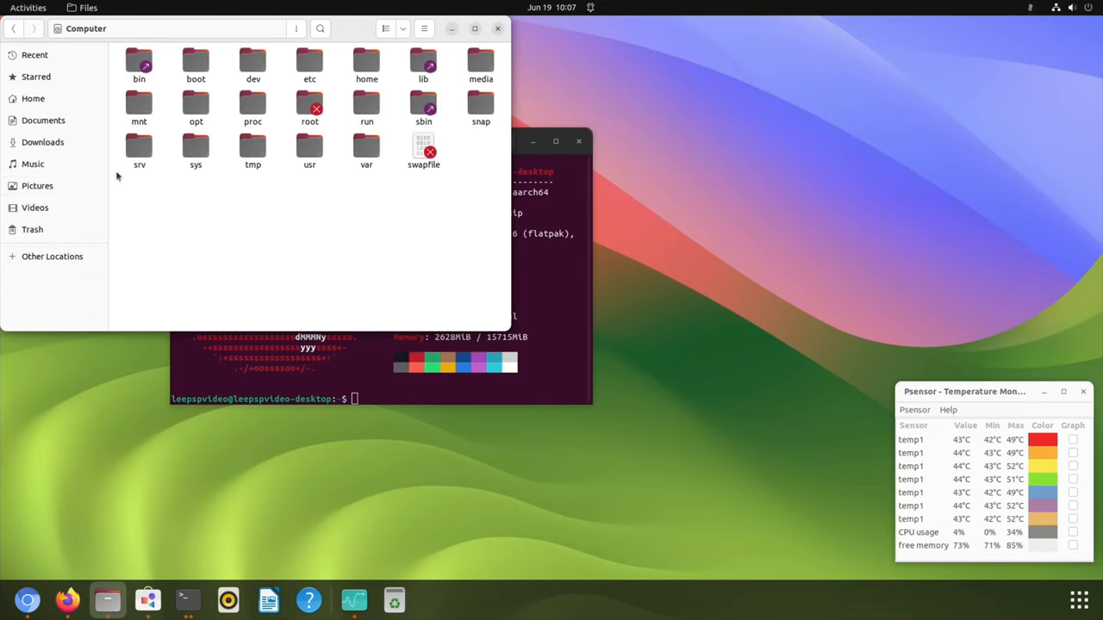
pyautogui.click(497, 28)
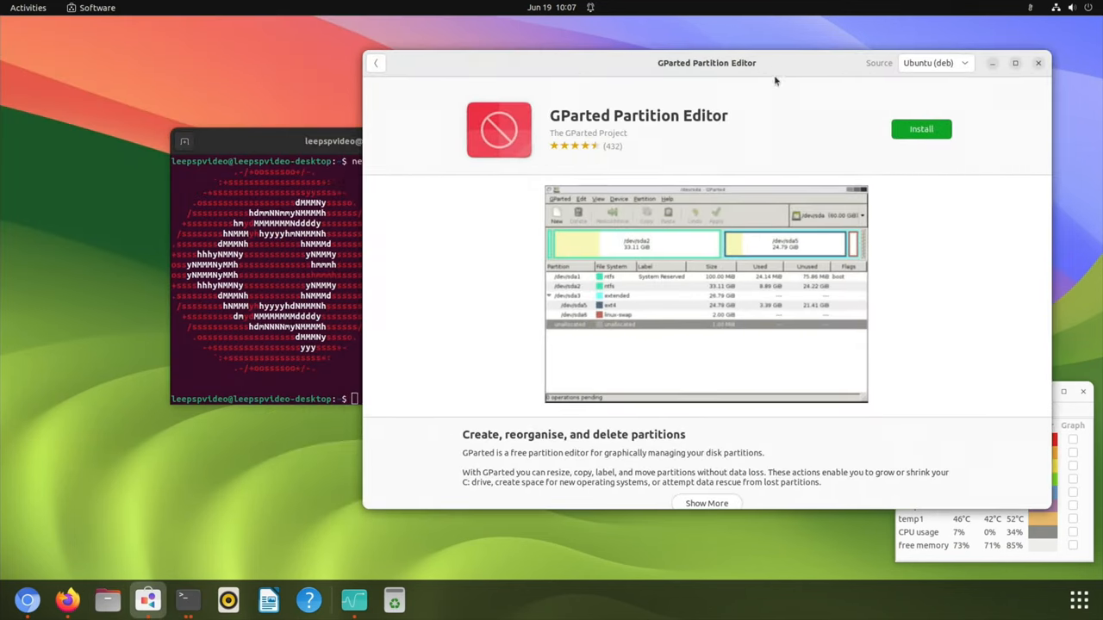
# Install and launch GParted with password authorization to list NVMe partitions, then reopen Files.
pyautogui.click(920, 128)
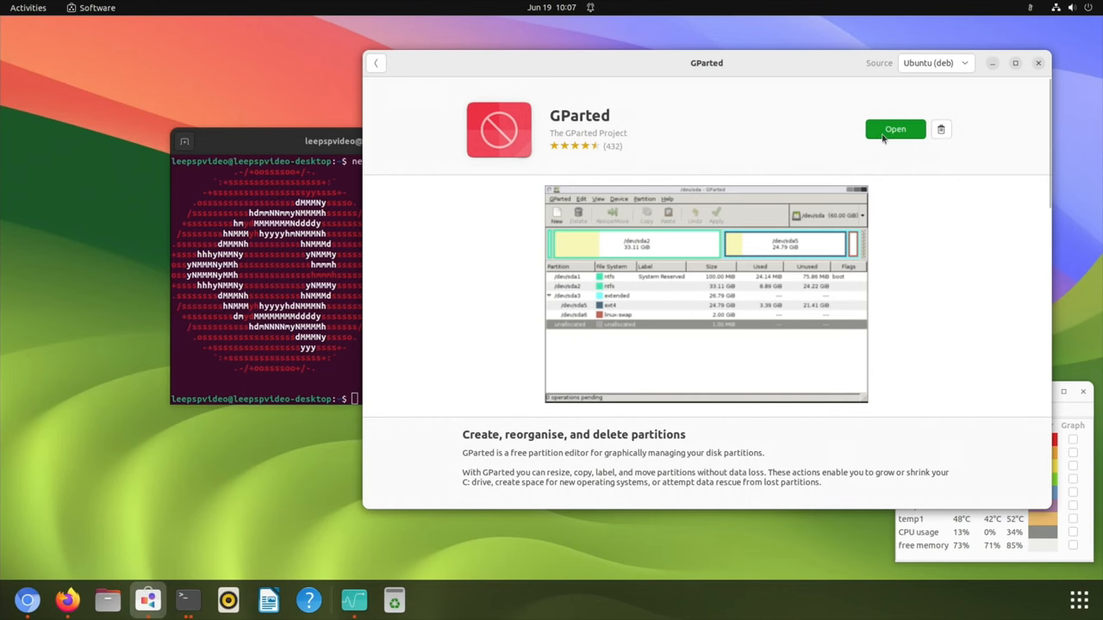
pyautogui.click(894, 129)
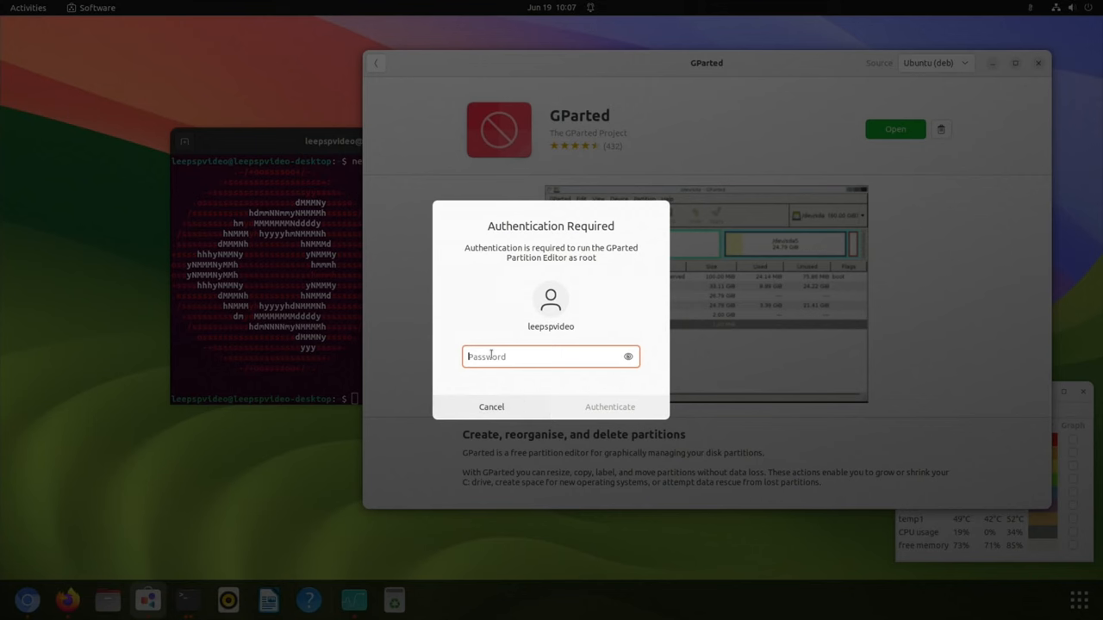
pyautogui.click(610, 407)
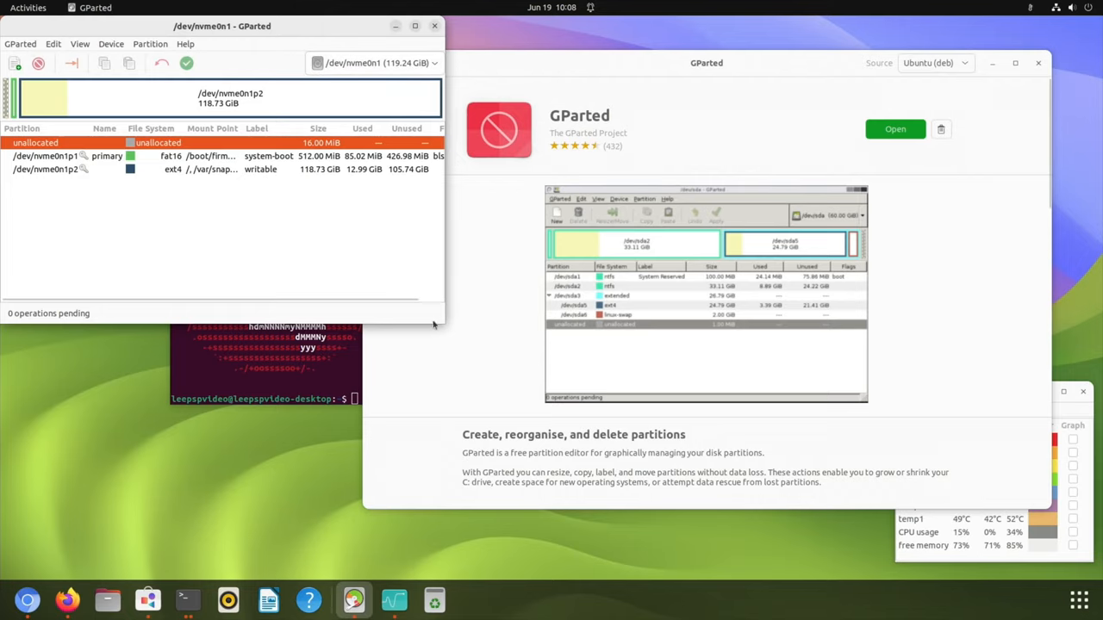
pyautogui.click(106, 600)
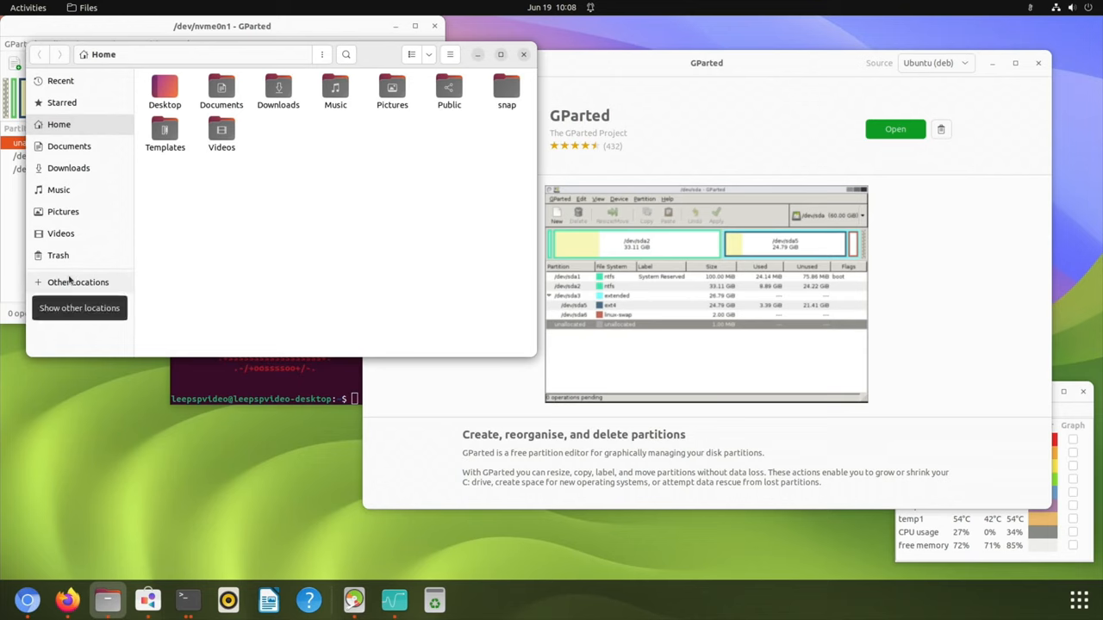